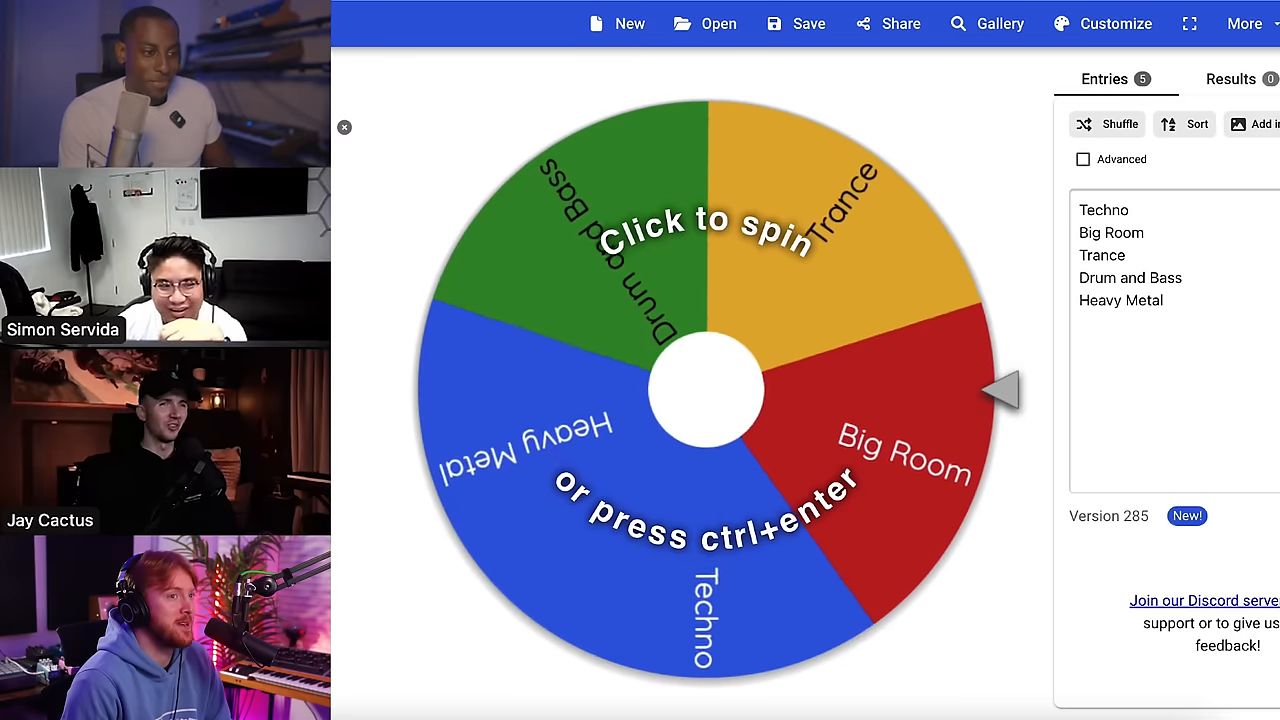
Step: Spin the five-genre wheel and read the winner, Heavy Metal
{"action": "left_click", "coordinate": [700, 390]}
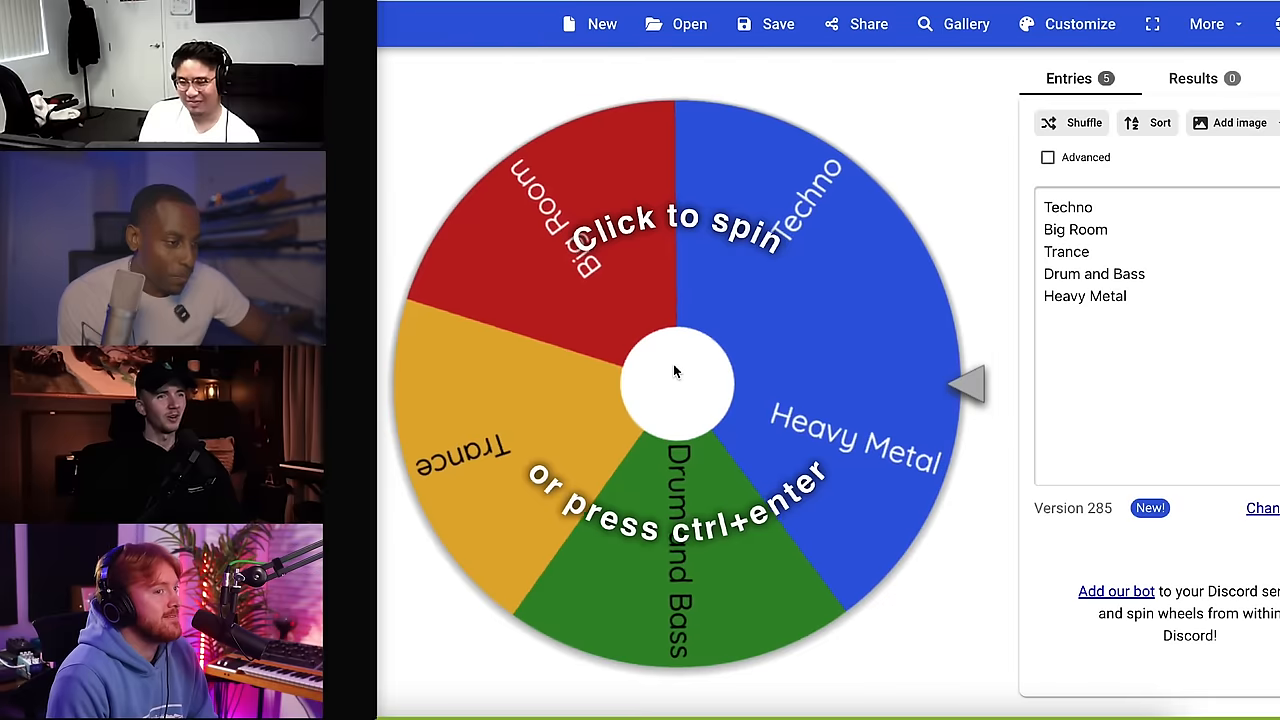
{"action": "left_click", "coordinate": [678, 380]}
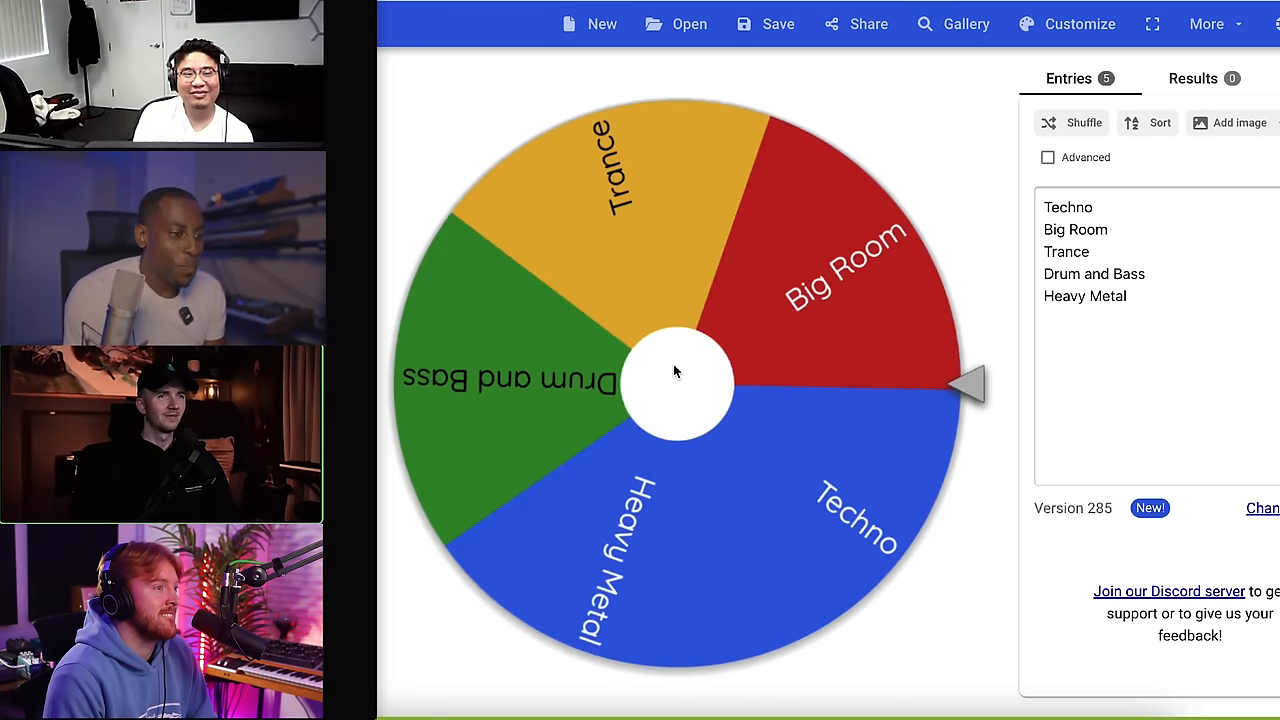
{"action": "left_click", "coordinate": [678, 383]}
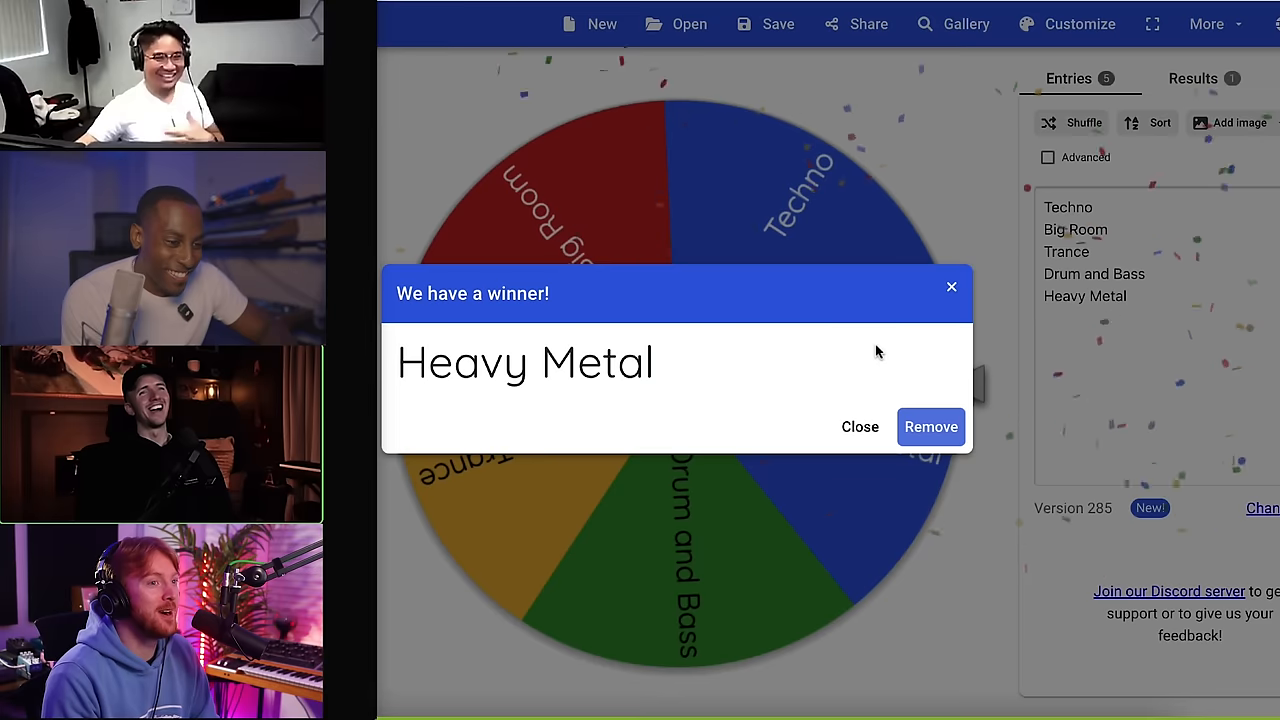
{"action": "left_click", "coordinate": [930, 426]}
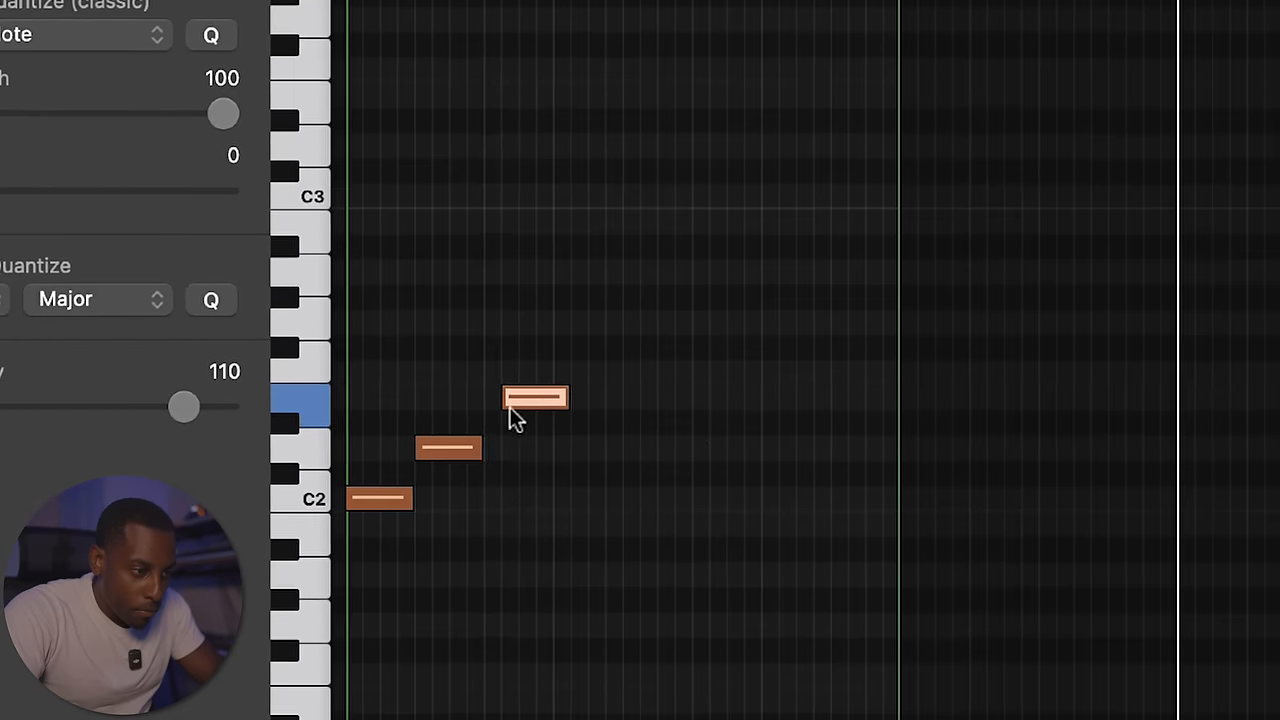
Step: Draw the chord progression notes into Logic Pro's Chords region with the Pencil tool
{"action": "left_click_drag", "start_coordinate": [535, 398], "coordinate": [588, 273]}
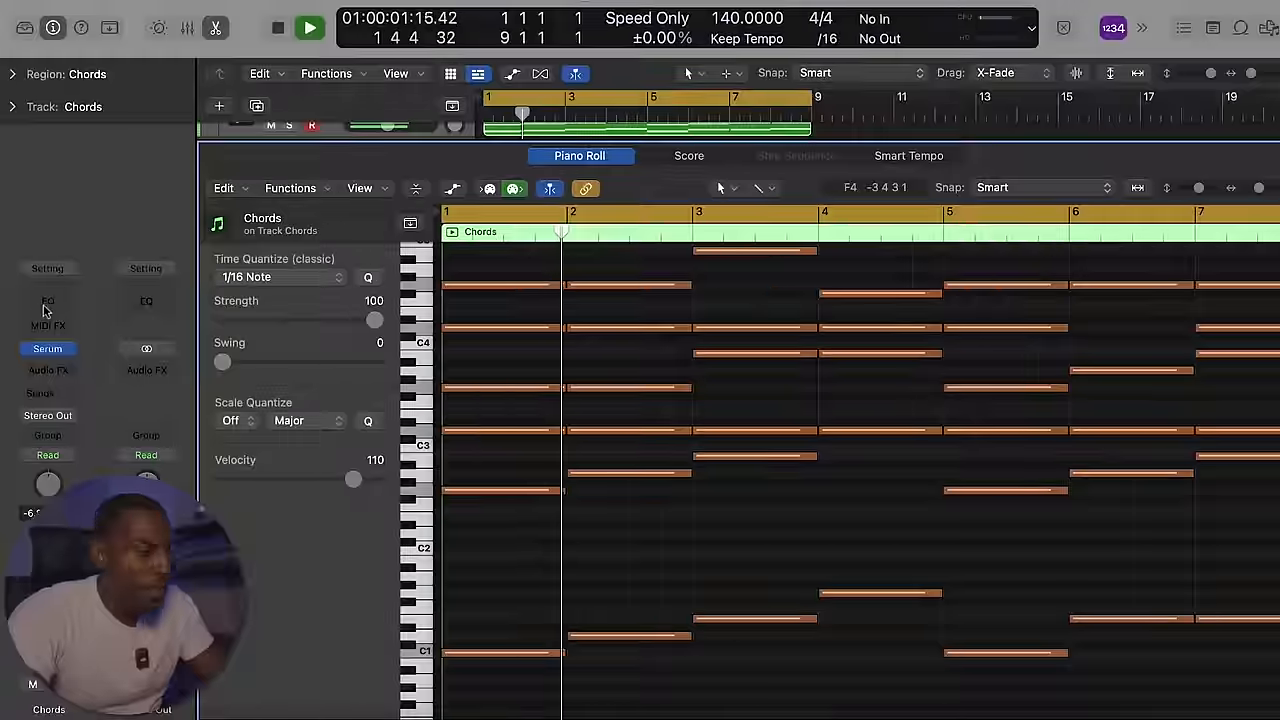
{"action": "left_click", "coordinate": [47, 301]}
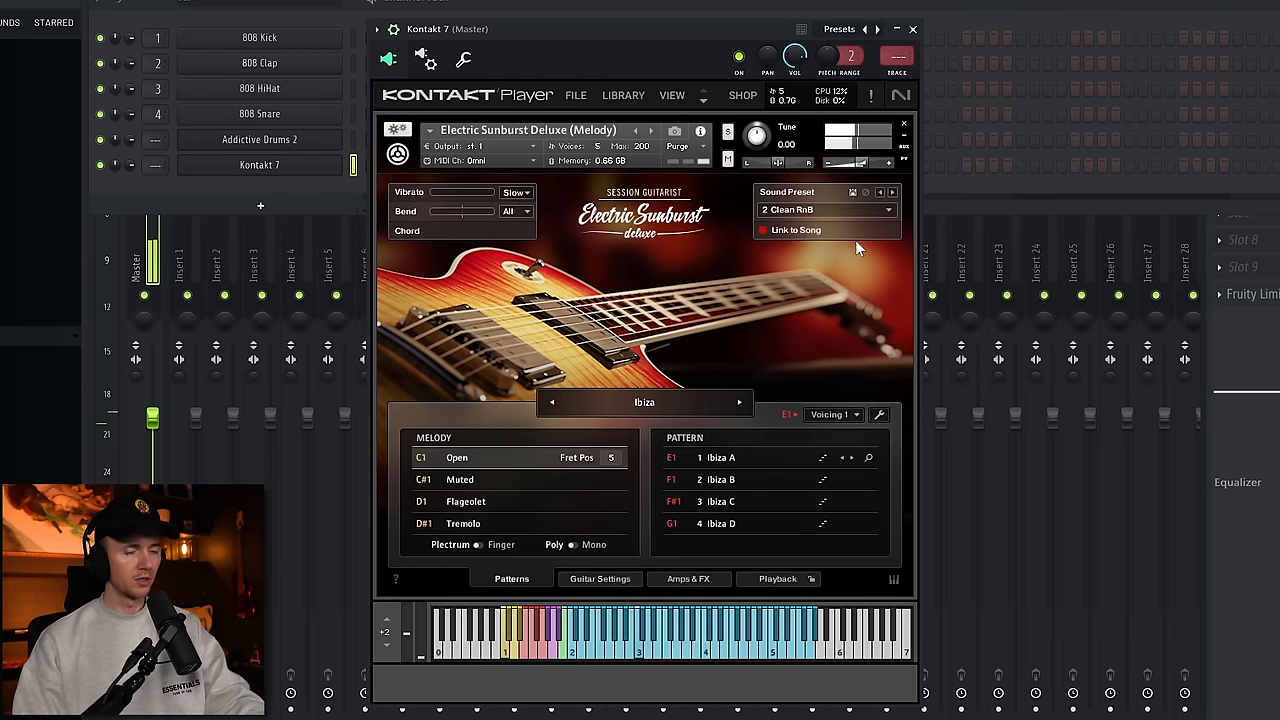
Step: Load Electric Sunburst Deluxe in Kontakt 7 with the 2 Clean RnB sound preset
{"action": "left_click", "coordinate": [820, 209]}
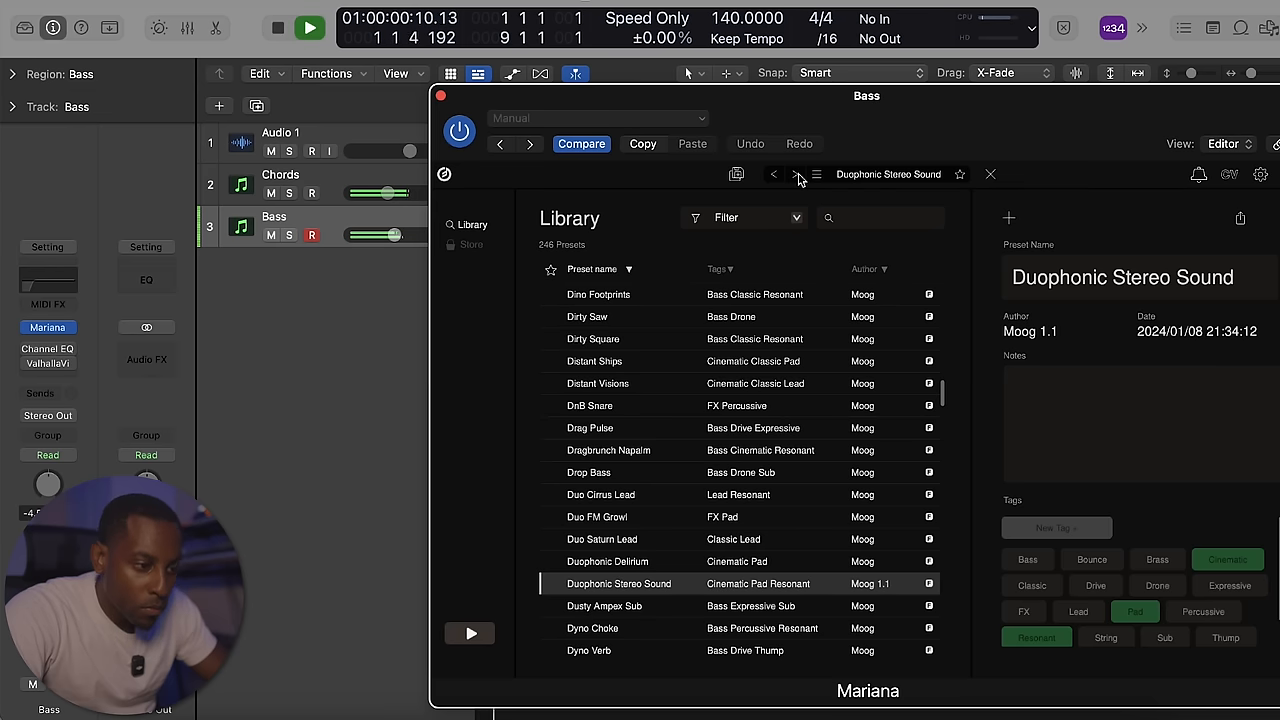
Step: Step Mariana's presets forward on the Bass track to Dusty Ampex Sub
{"action": "left_click", "coordinate": [604, 605]}
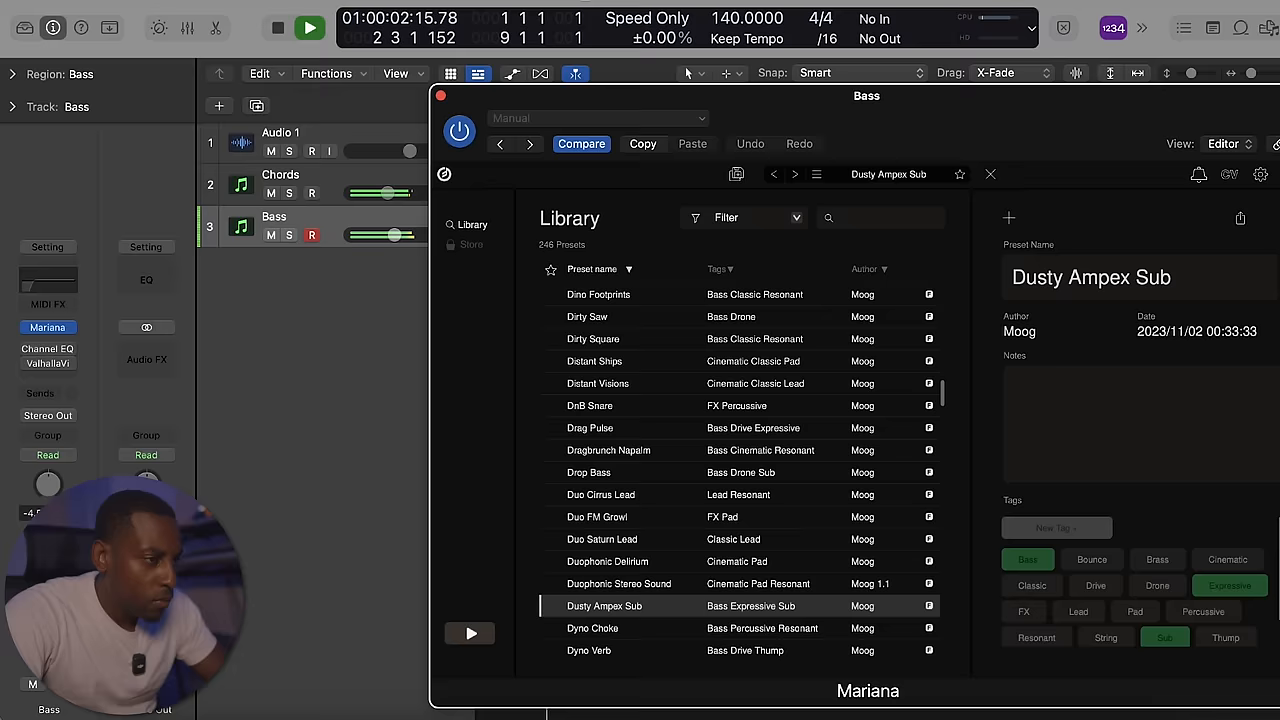
{"action": "left_click", "coordinate": [990, 174]}
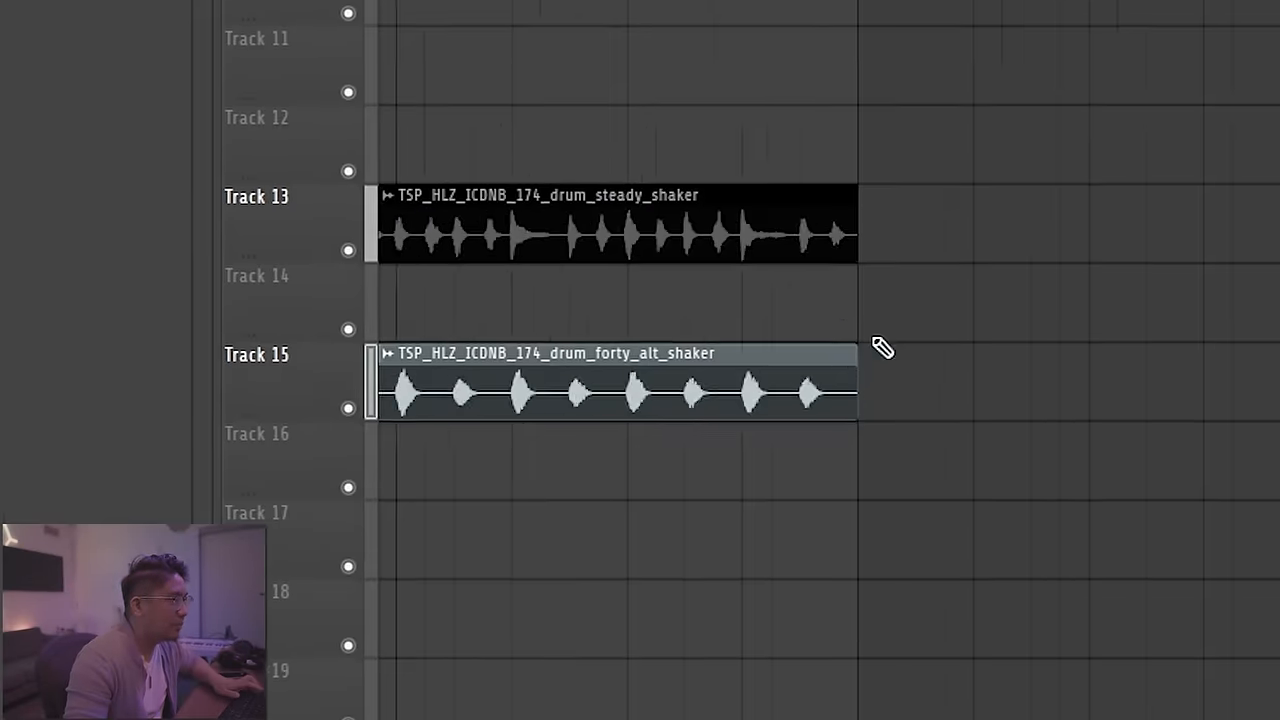
Step: Drop the steady_shaker and forty_alt_shaker loops onto playlist Tracks 13 and 15
{"action": "double_click", "coordinate": [610, 392]}
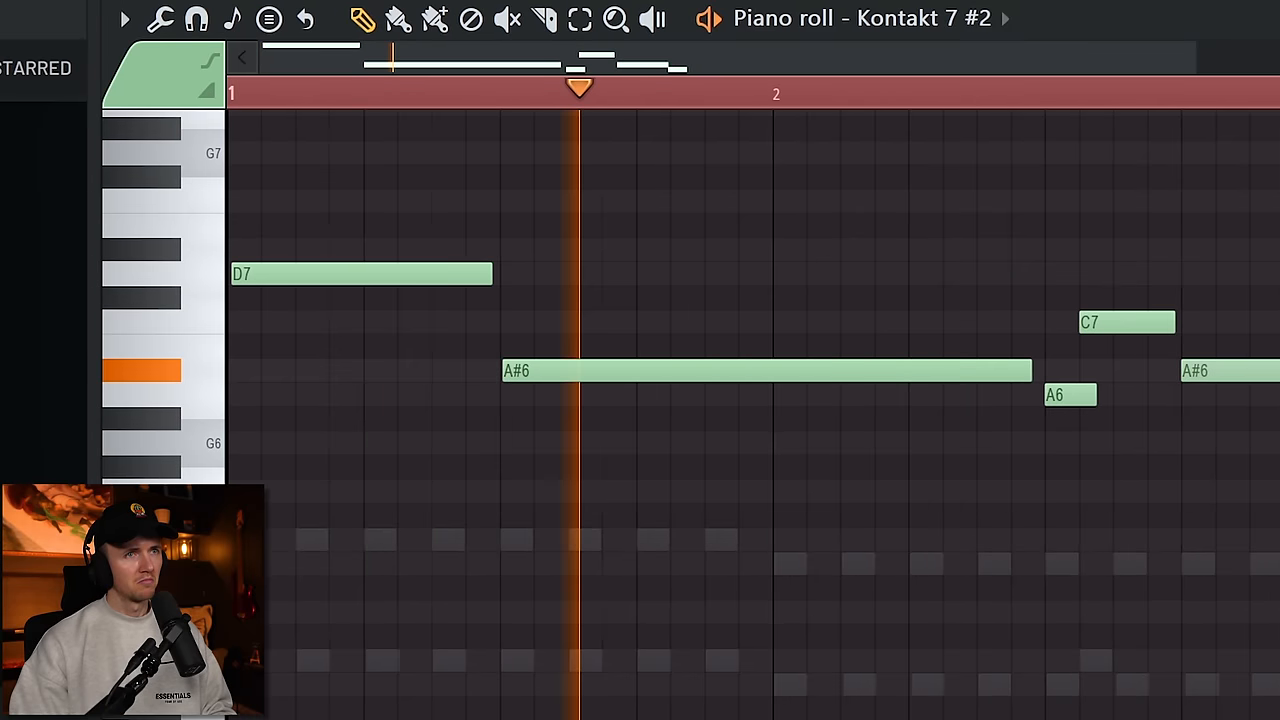
Step: Draw D7, A#6, A6 and C7 notes in the Kontakt 7 #2 piano roll
{"action": "scroll", "scroll_direction": "right", "scroll_amount": 3}
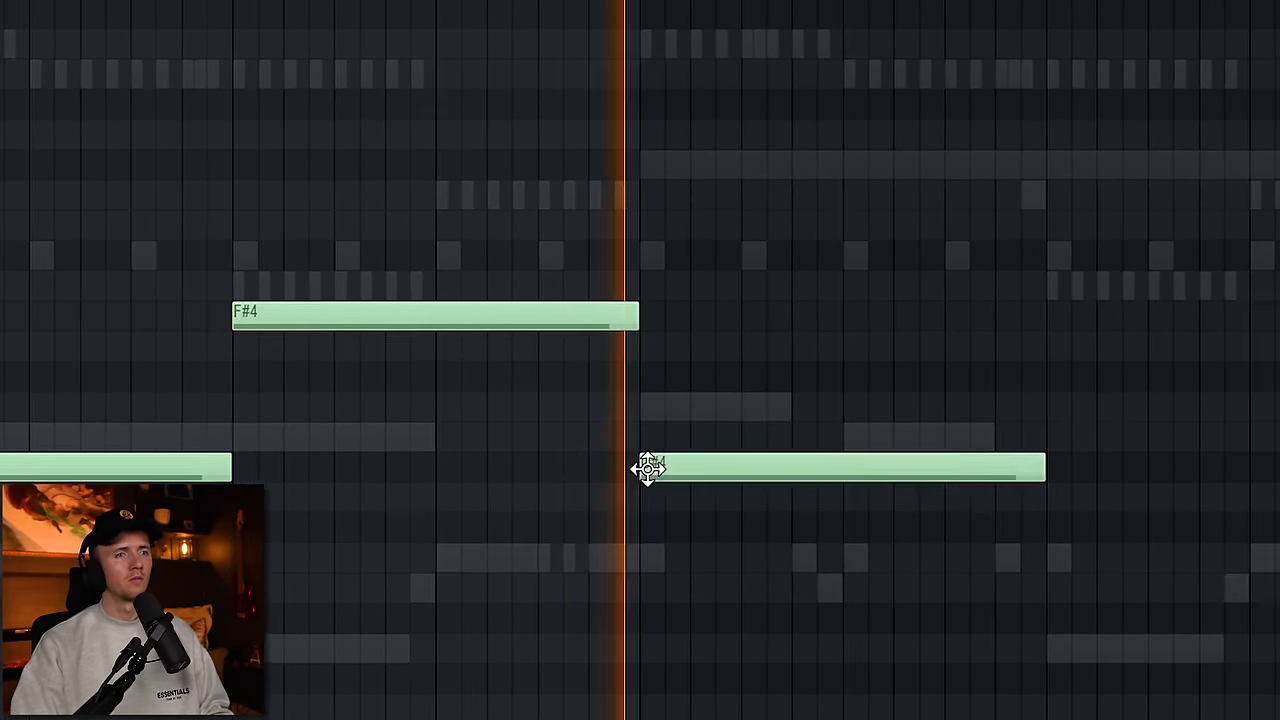
Step: Draw long F#4, C#5 and D5 notes in the piano roll
{"action": "scroll", "scroll_direction": "down", "scroll_amount": 3}
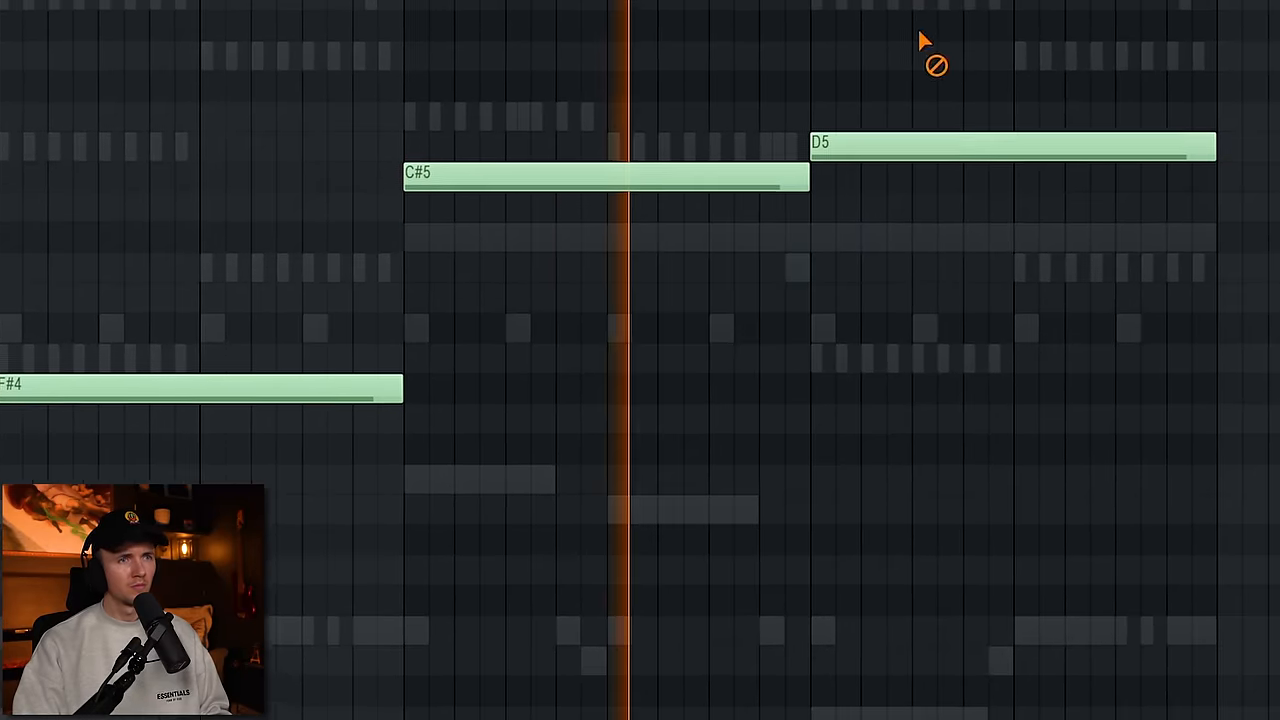